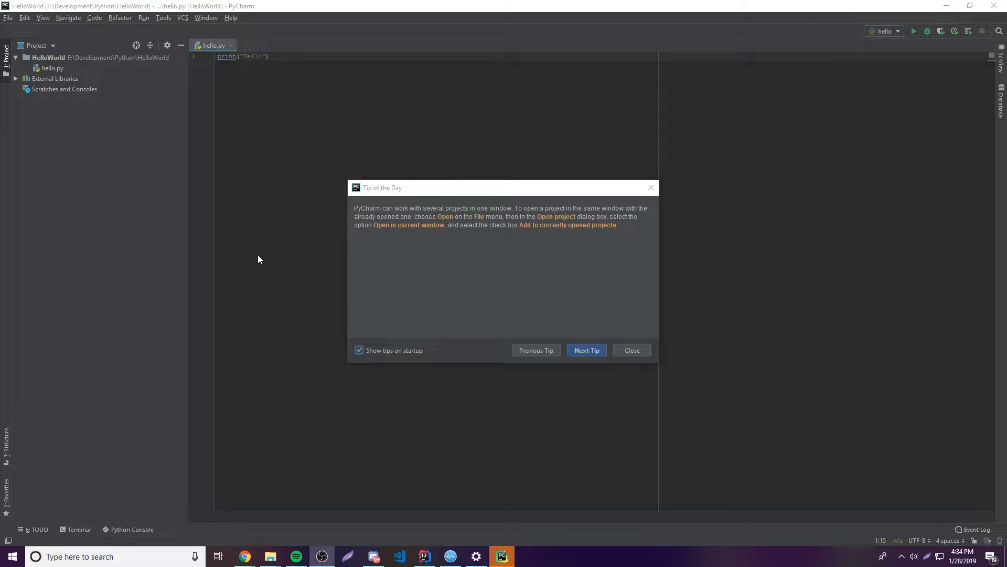
mouse_move(362, 380)
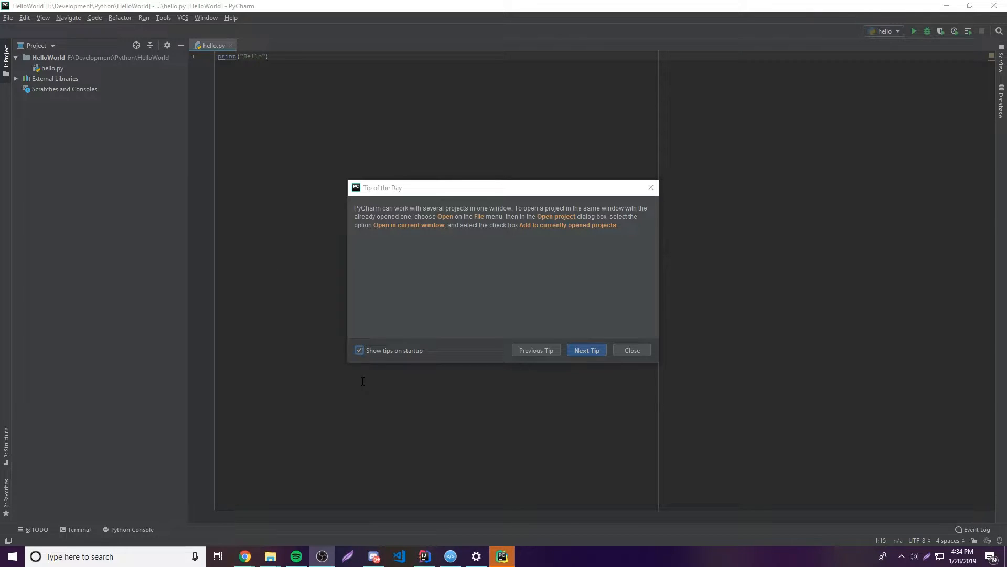
Dismiss the Tip of the Day so hello.py shows in the editor
click(631, 349)
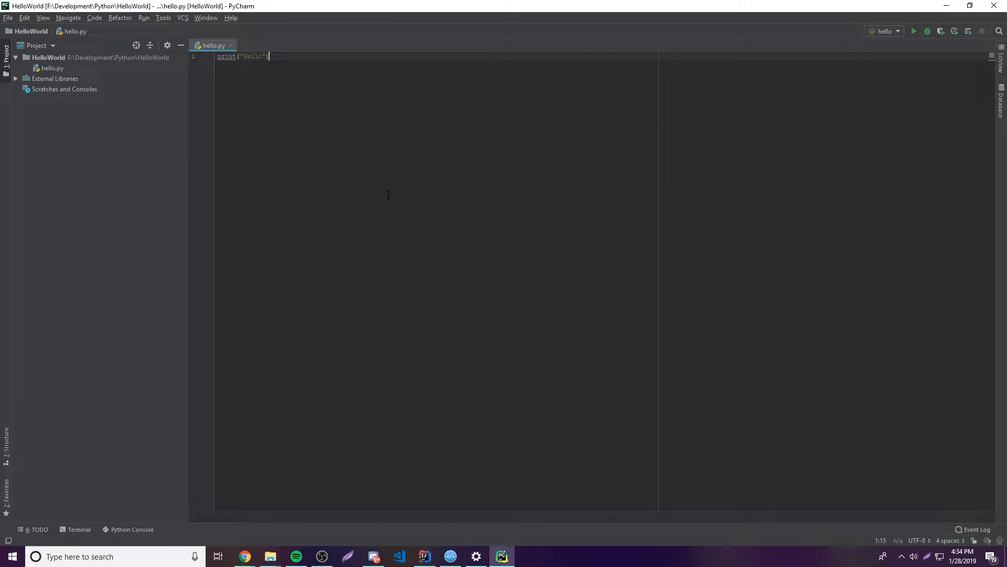
Reach the Plugins marketplace page through File > Settings
click(9, 18)
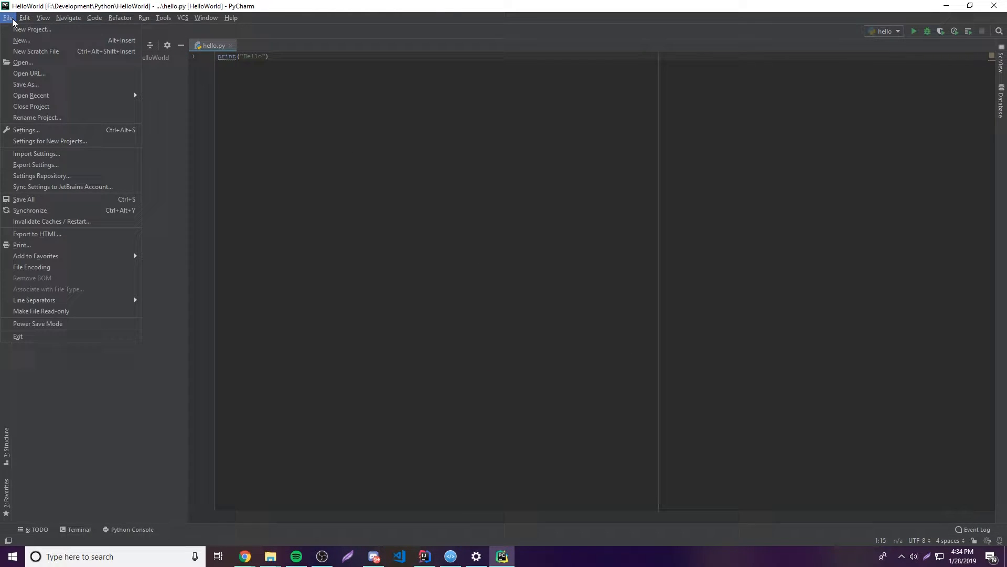
mouse_move(25, 130)
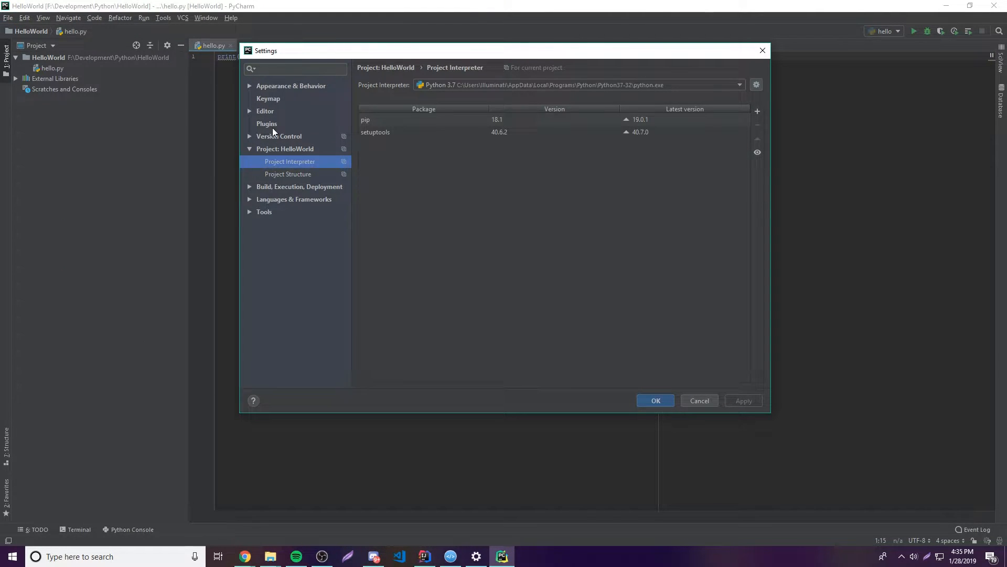
click(267, 124)
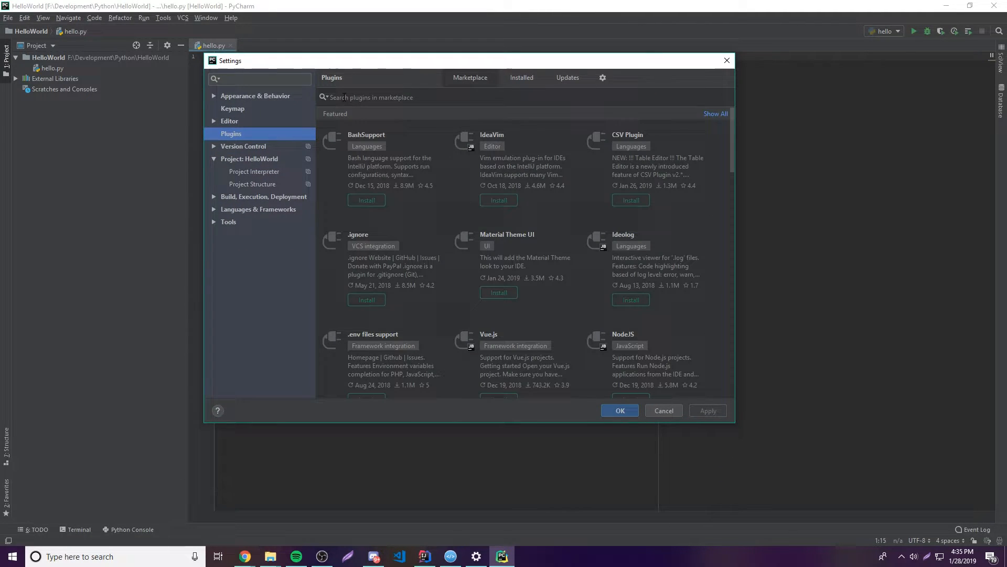
Search the marketplace for 'Ma', select Material Theme UI and start its install
click(370, 97)
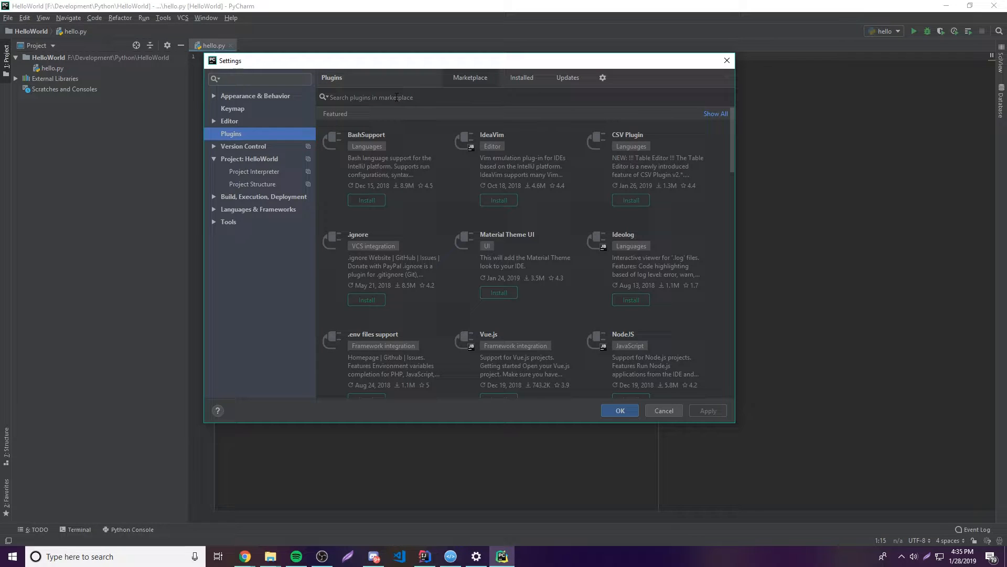
text(Material UI)
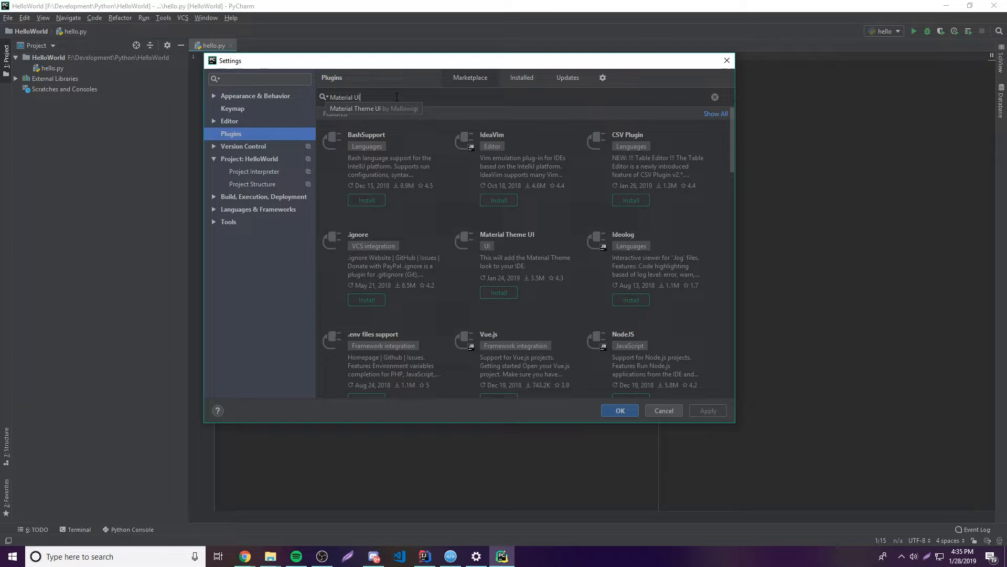
click(507, 233)
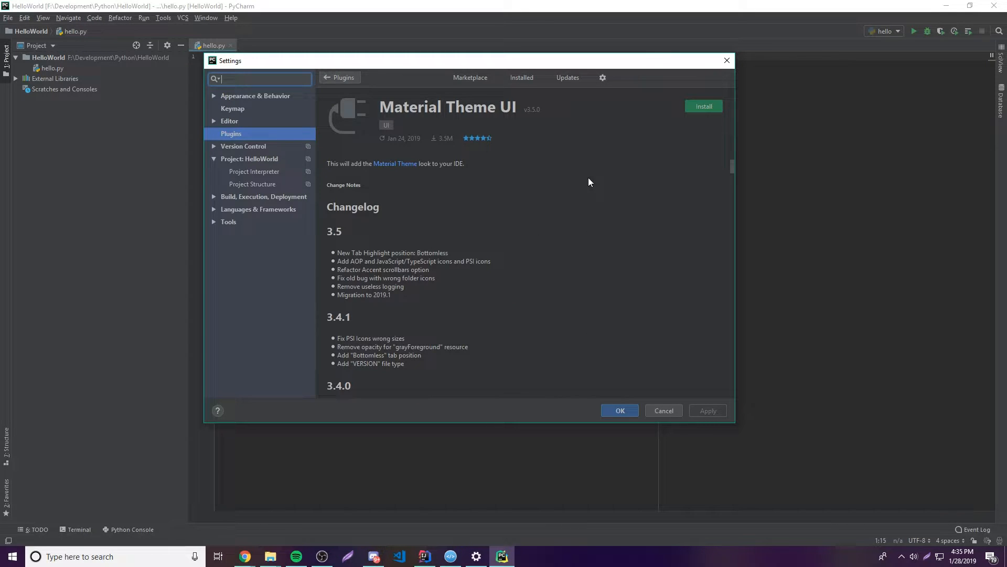
click(703, 106)
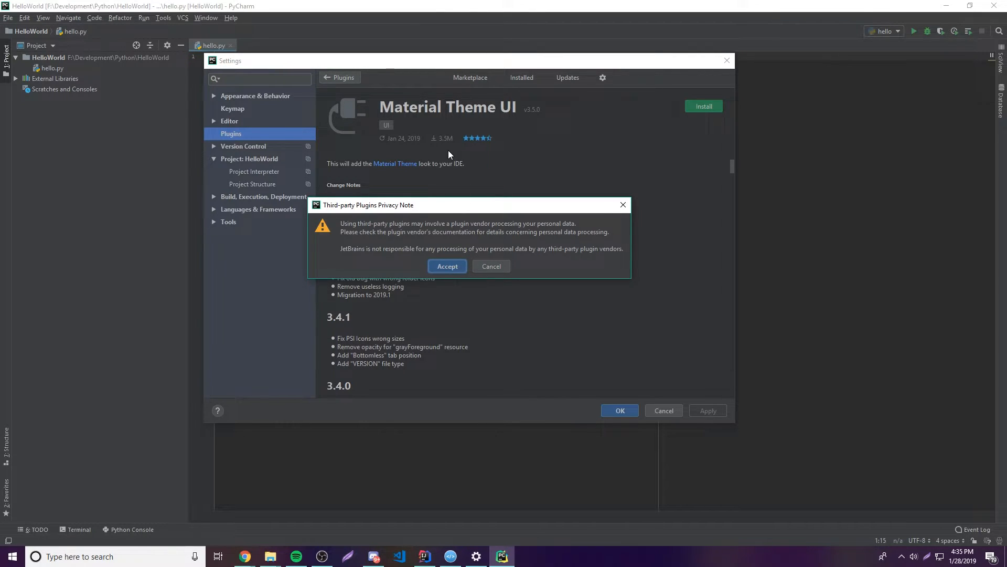
mouse_move(440, 228)
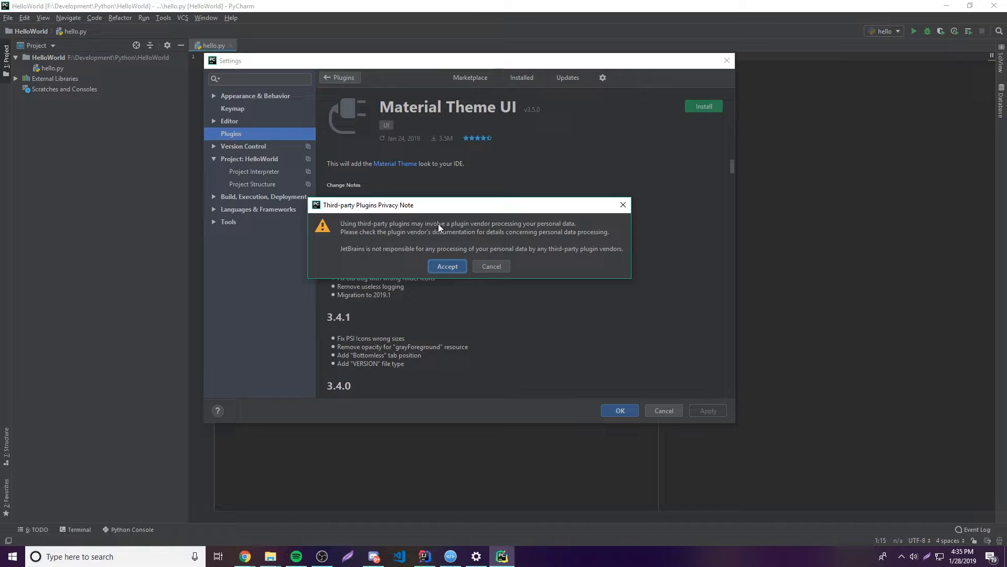
mouse_move(565, 233)
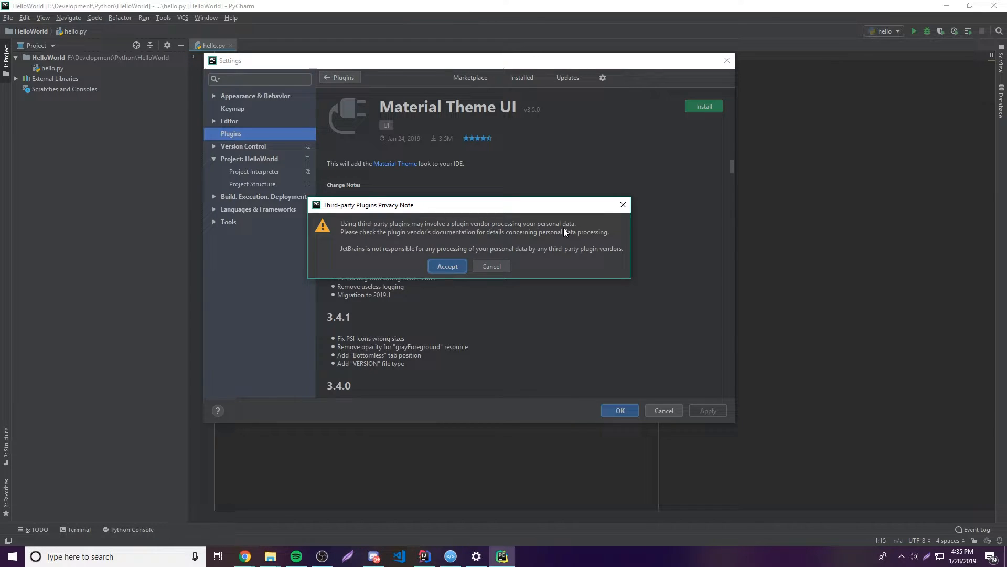
Accept the third-party privacy note and restart PyCharm to activate Material Theme UI
click(447, 266)
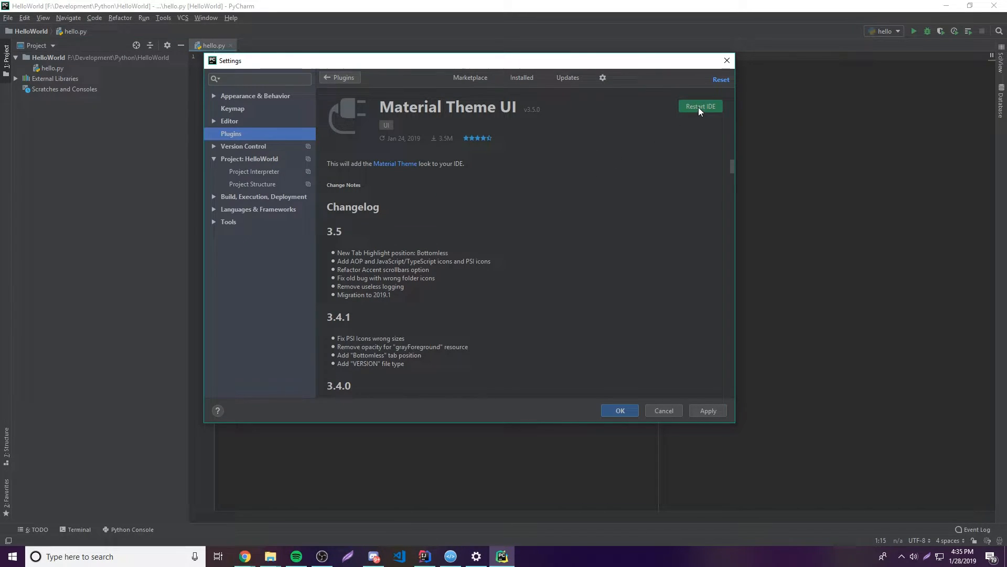
click(700, 106)
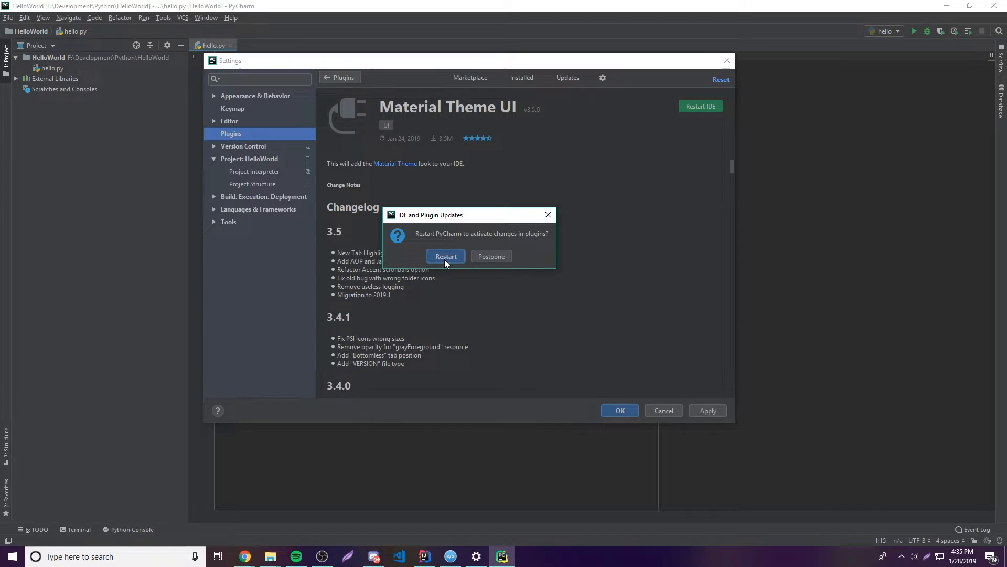
click(446, 256)
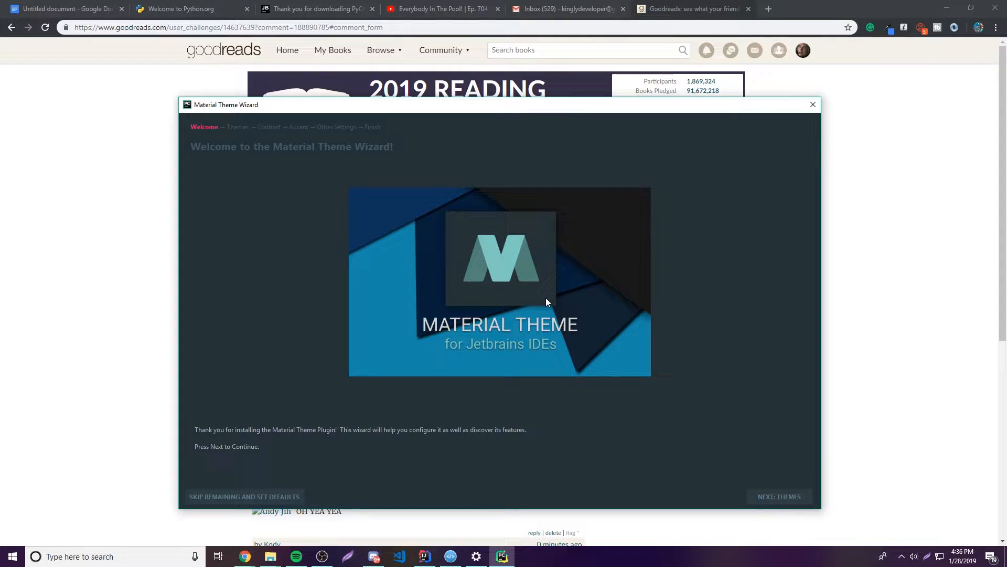
mouse_move(365, 251)
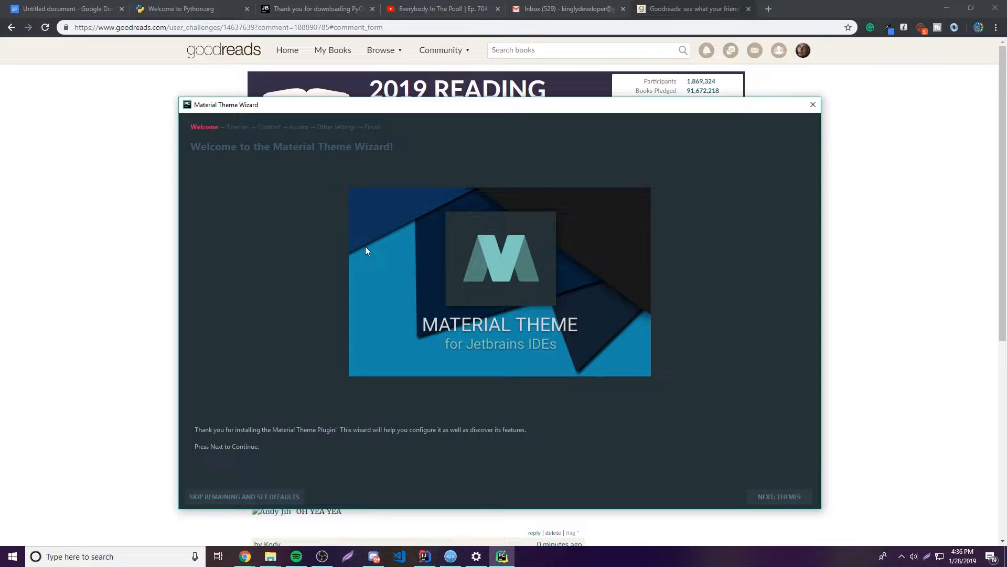
mouse_move(424, 301)
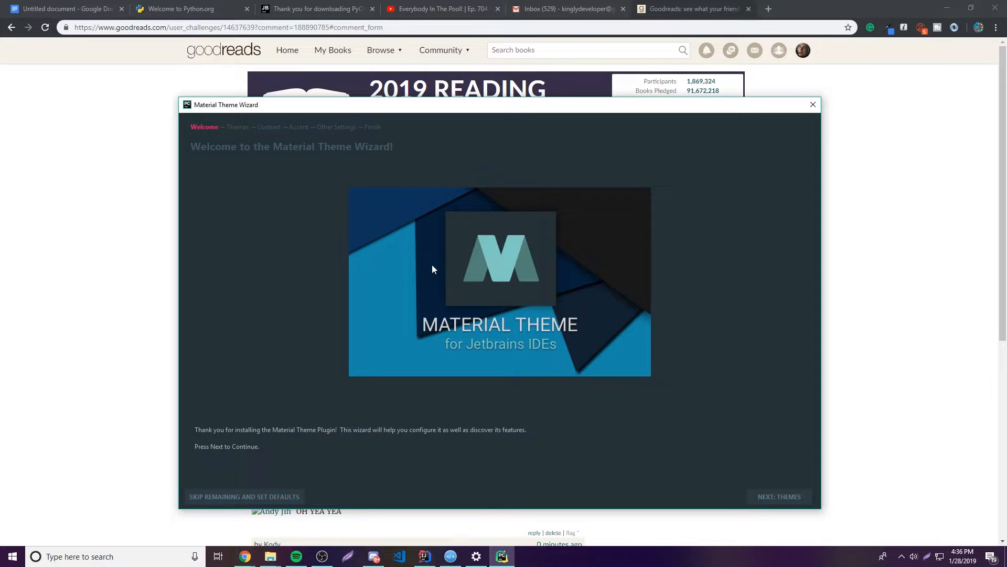
mouse_move(752, 495)
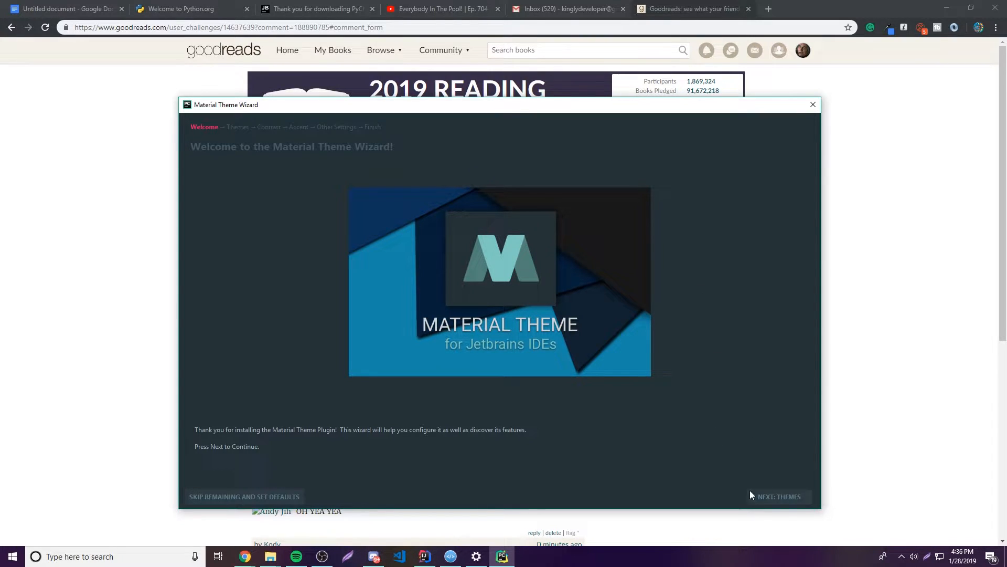
Advance the wizard to Themes and browse the previews down to Palenight and Lighter
click(779, 496)
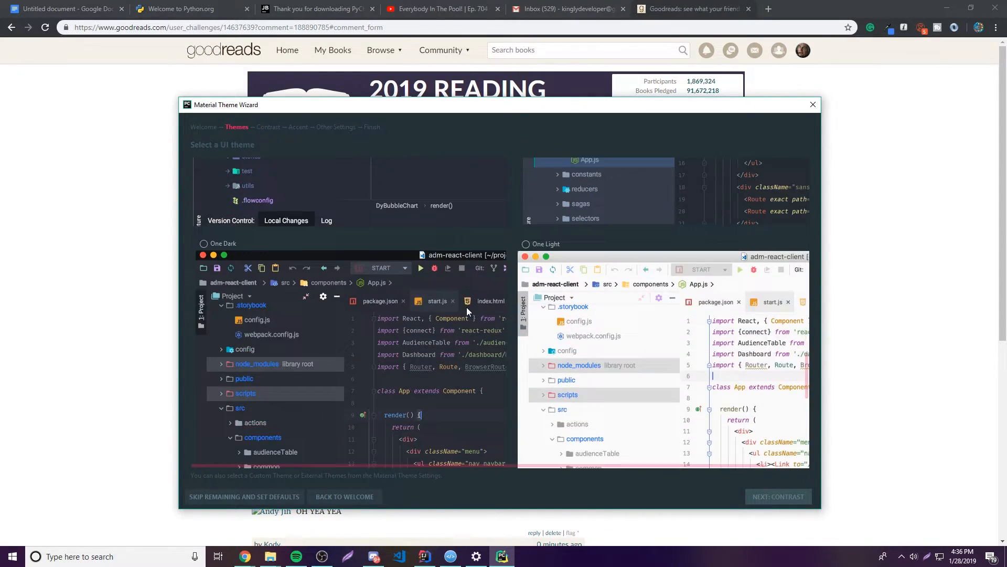
scroll(down, 3)
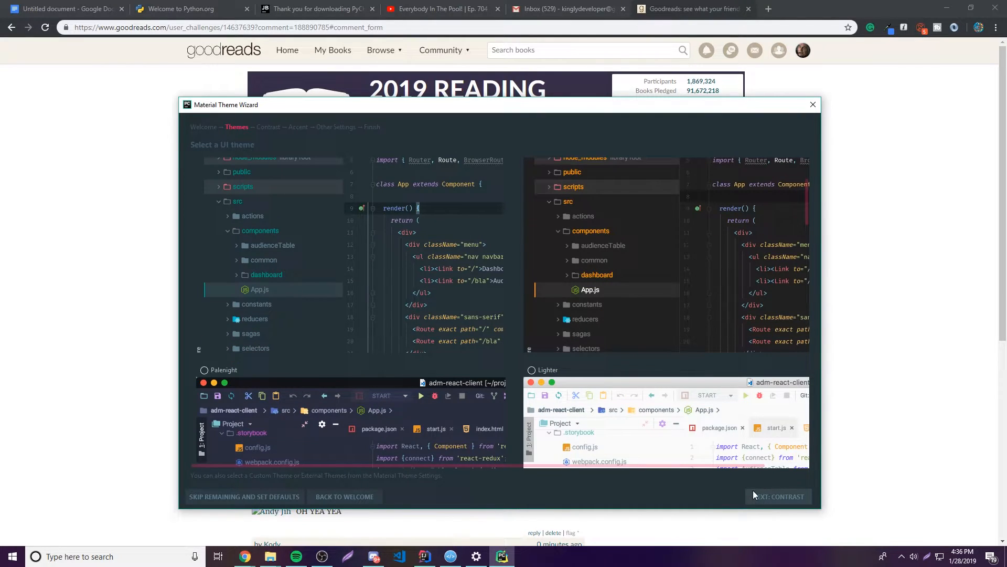
Move to Contrast Modes and enable High Contrast
click(777, 496)
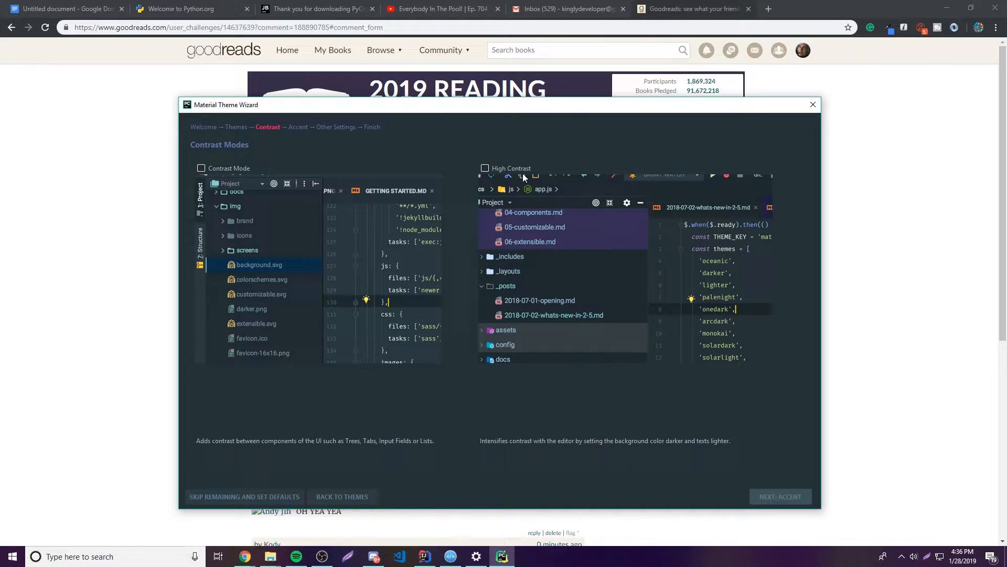
click(485, 167)
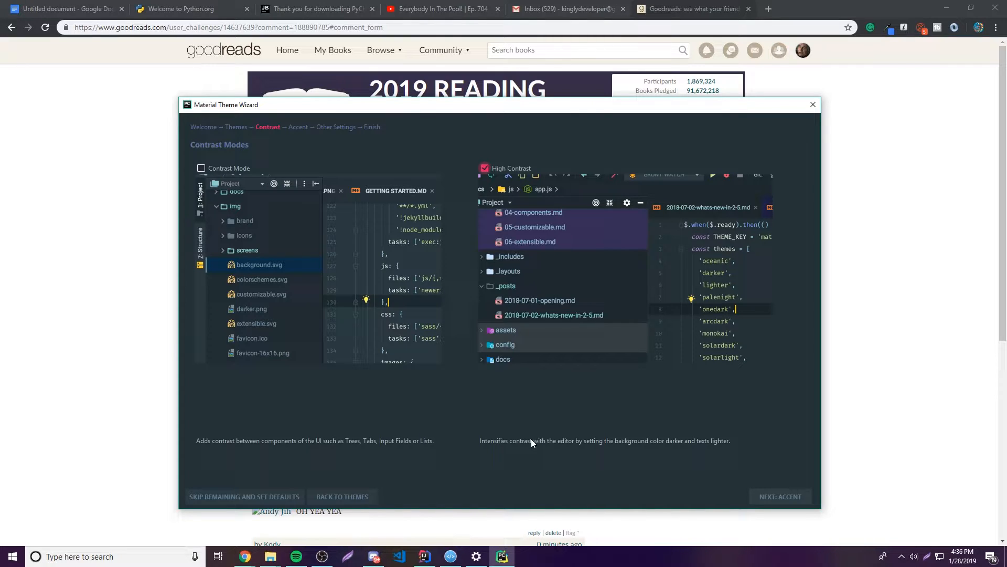
mouse_move(696, 453)
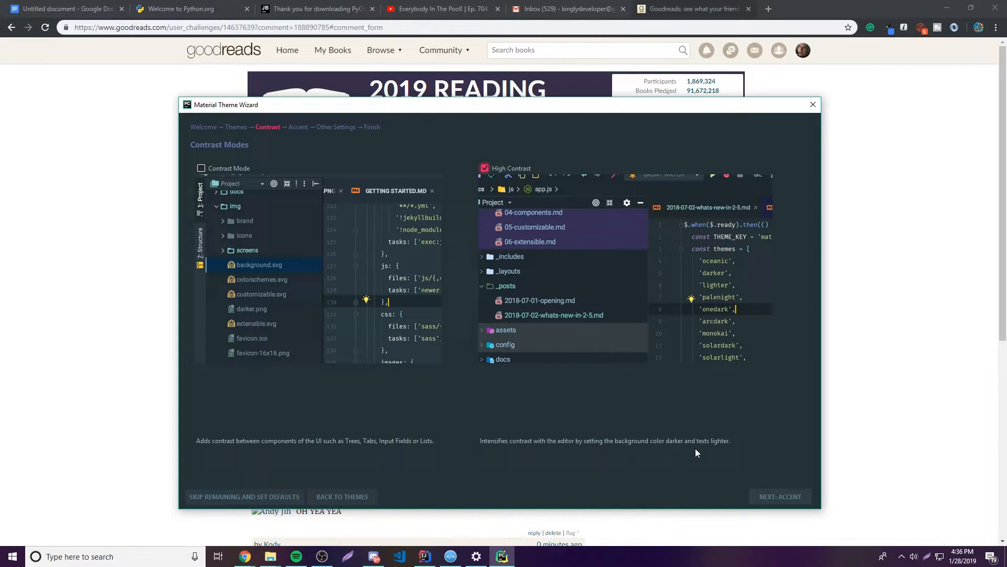
mouse_move(571, 391)
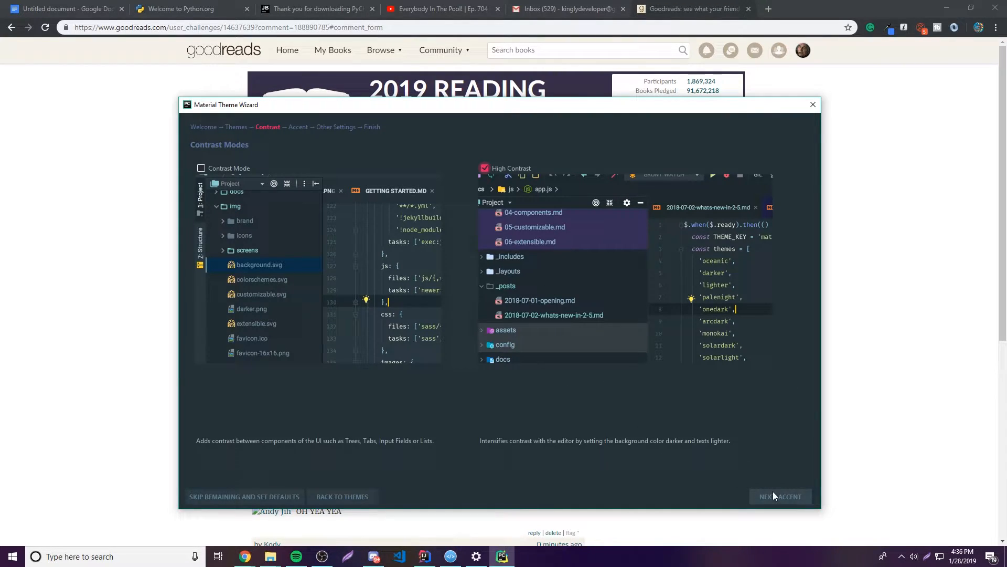
Reach the Accent Color step, try the preview slider and enable Use accent color from theme
click(779, 496)
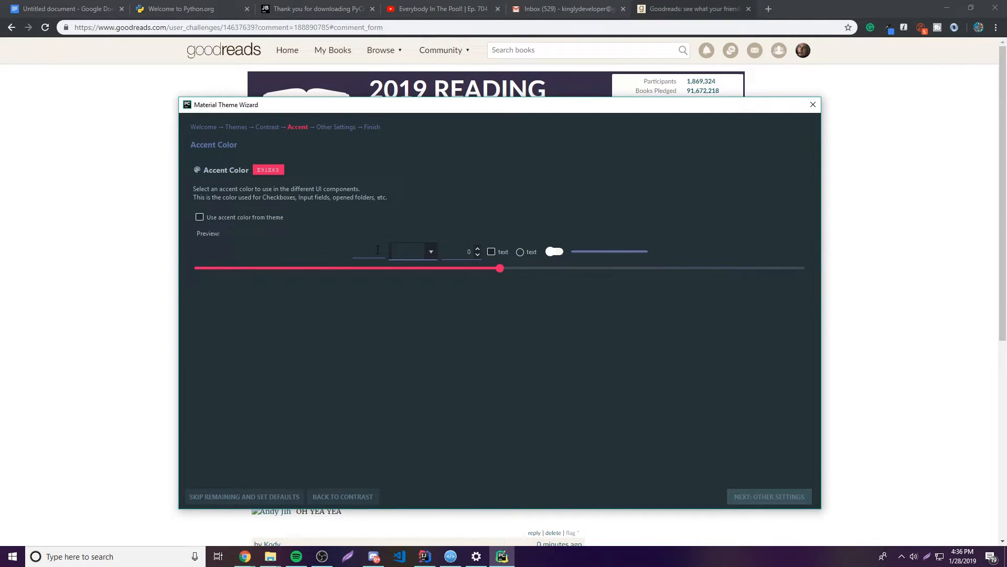
mouse_move(494, 284)
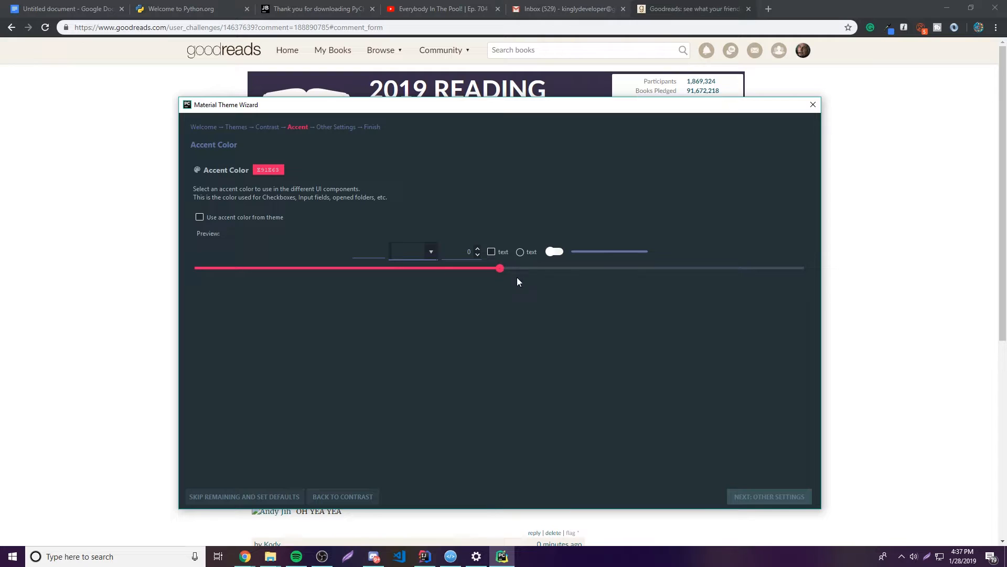
drag(499, 267, 541, 268)
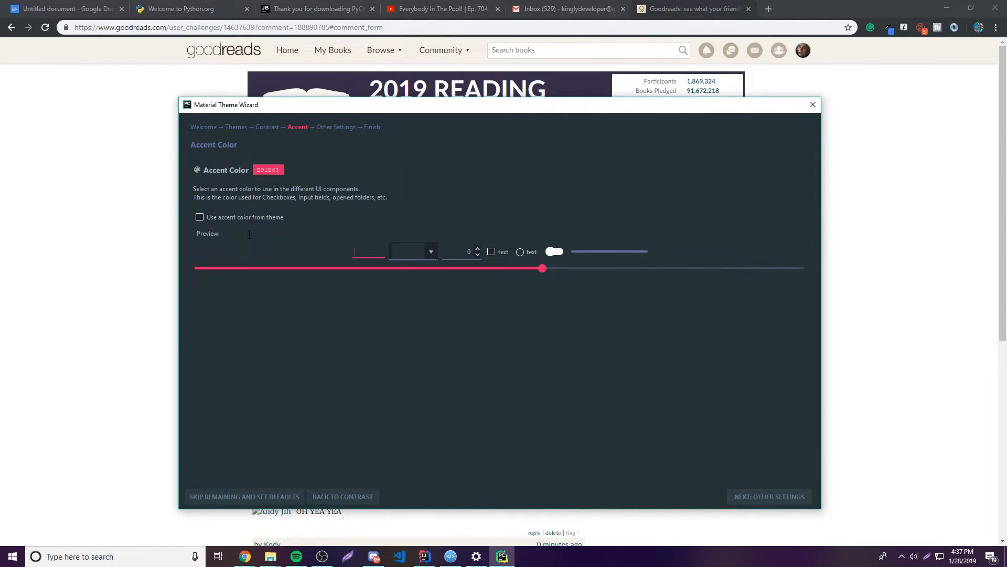
click(200, 216)
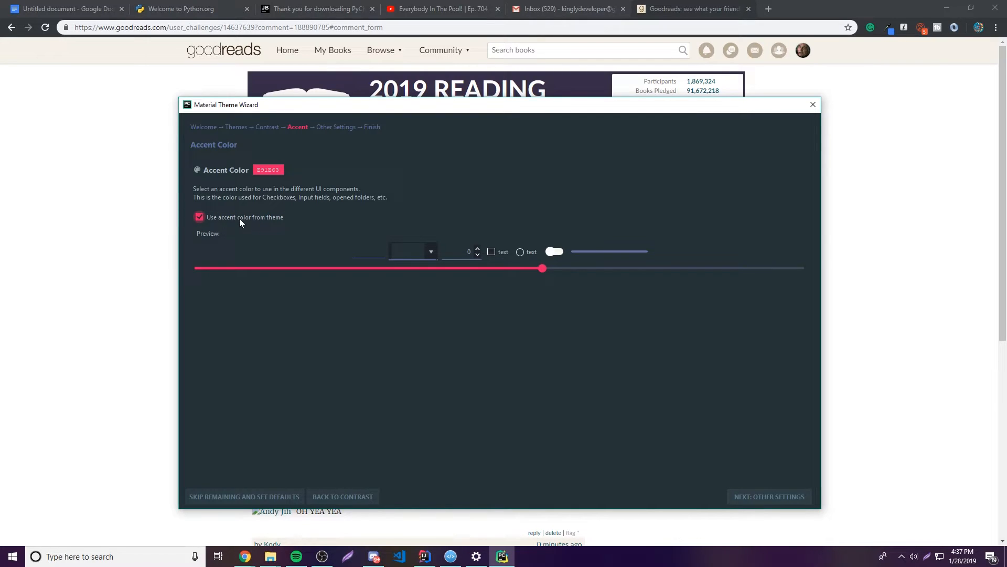
Pick the blue accent colour #273AE9, confirm it and continue to Other Settings
click(199, 217)
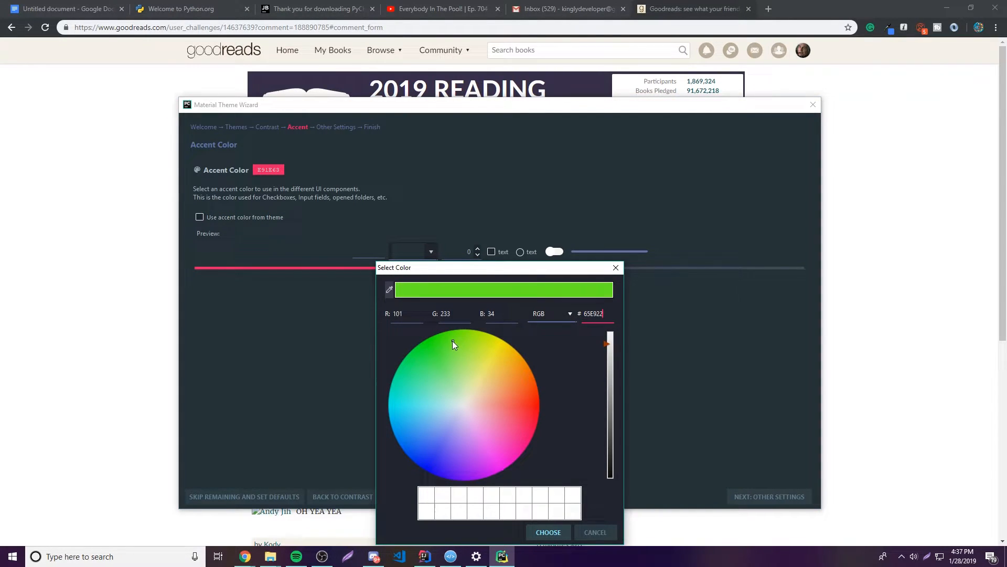
click(427, 455)
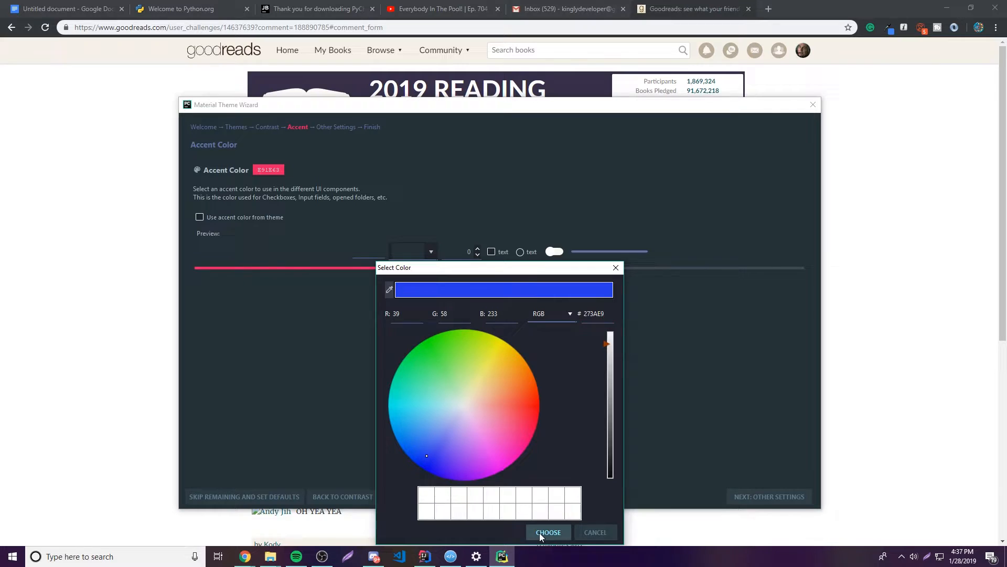
click(548, 532)
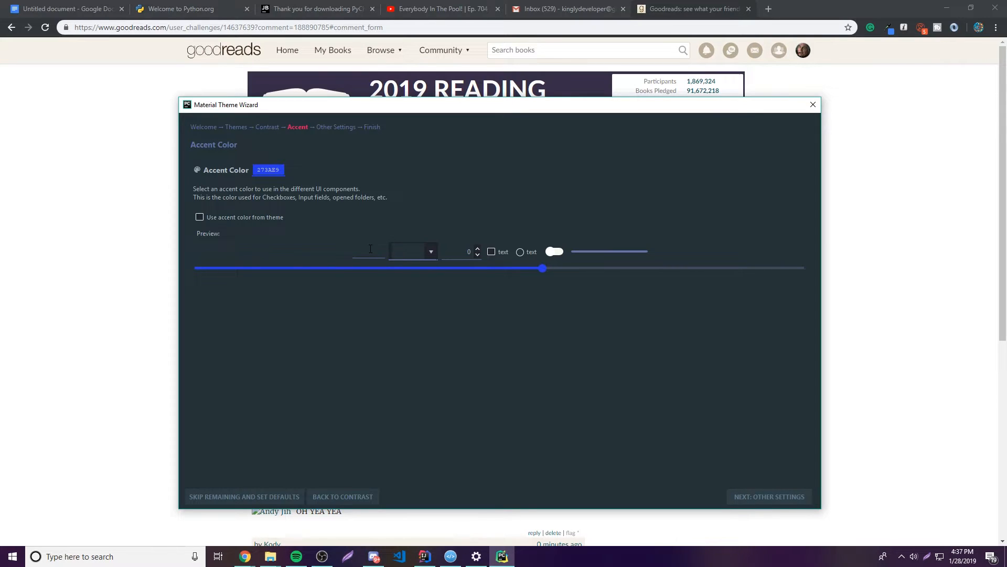
click(768, 496)
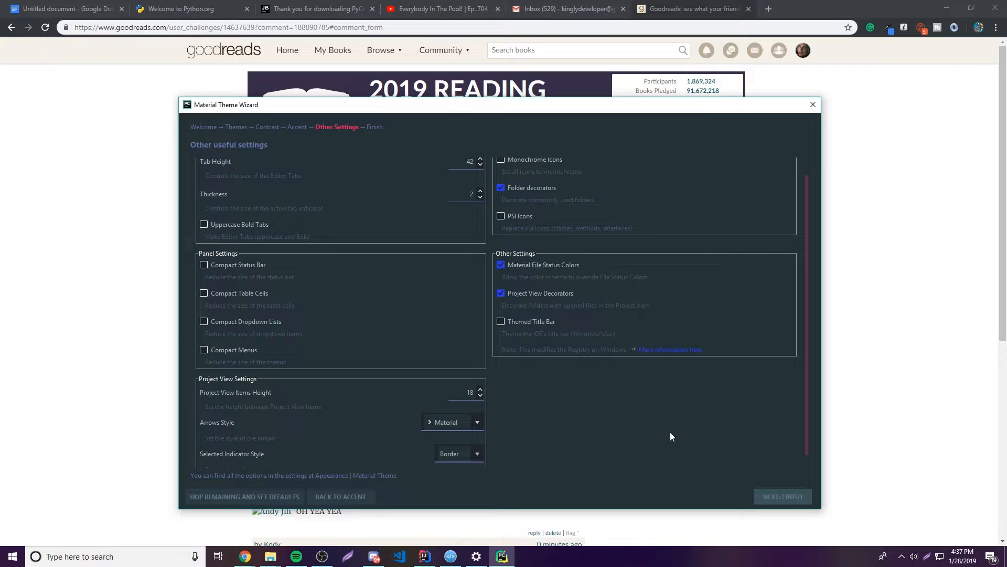
mouse_move(551, 44)
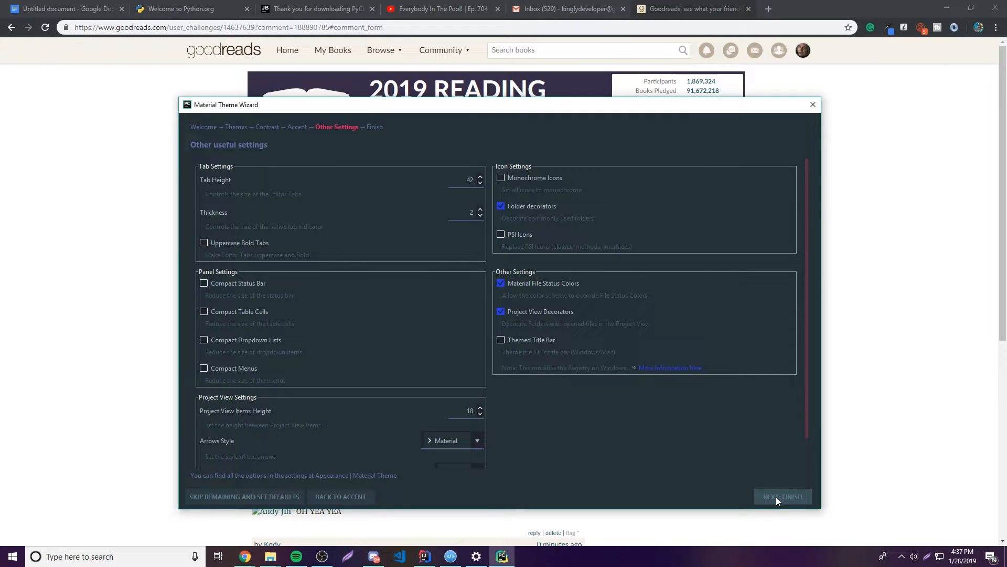
Advance to the Finish page and choose Start Using PyCharm to close the wizard
click(781, 497)
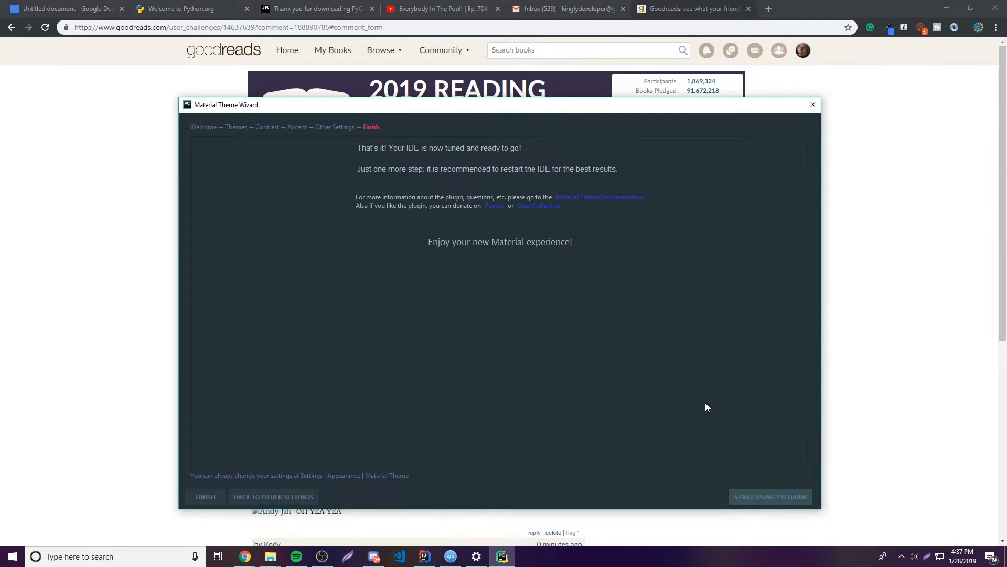
click(812, 104)
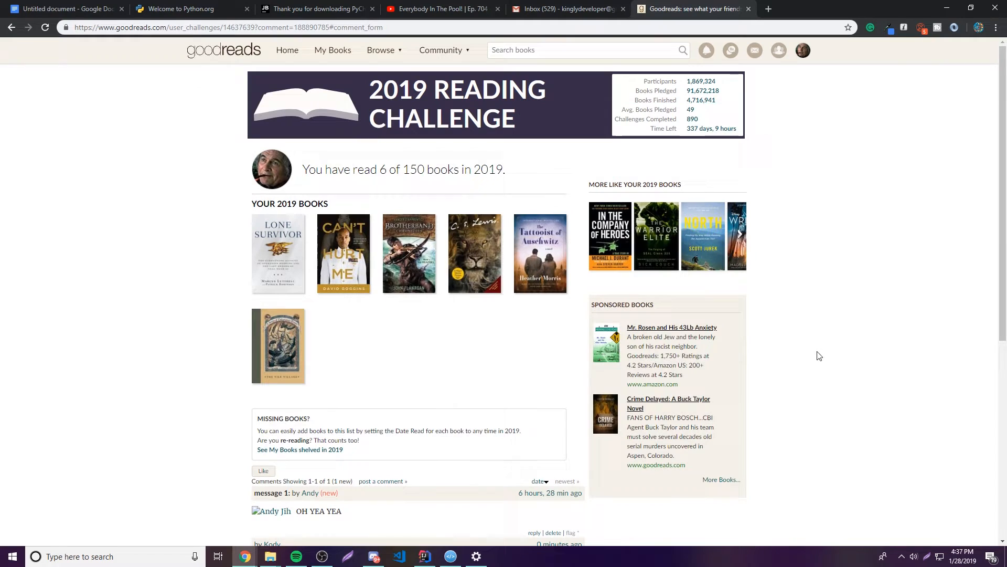
Return to the restyled PyCharm window and enter print("Hello") in hello.py
click(500, 556)
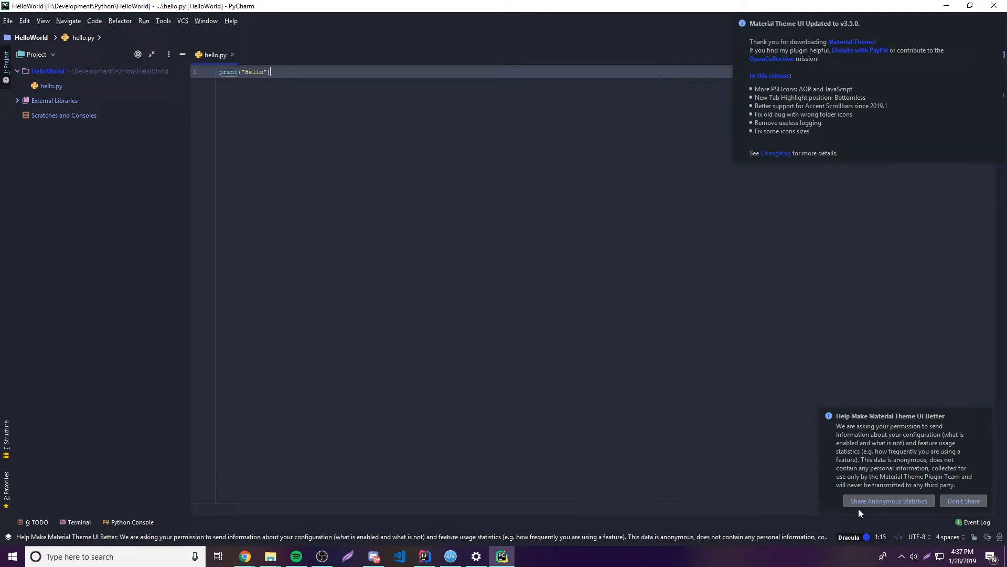
mouse_move(872, 506)
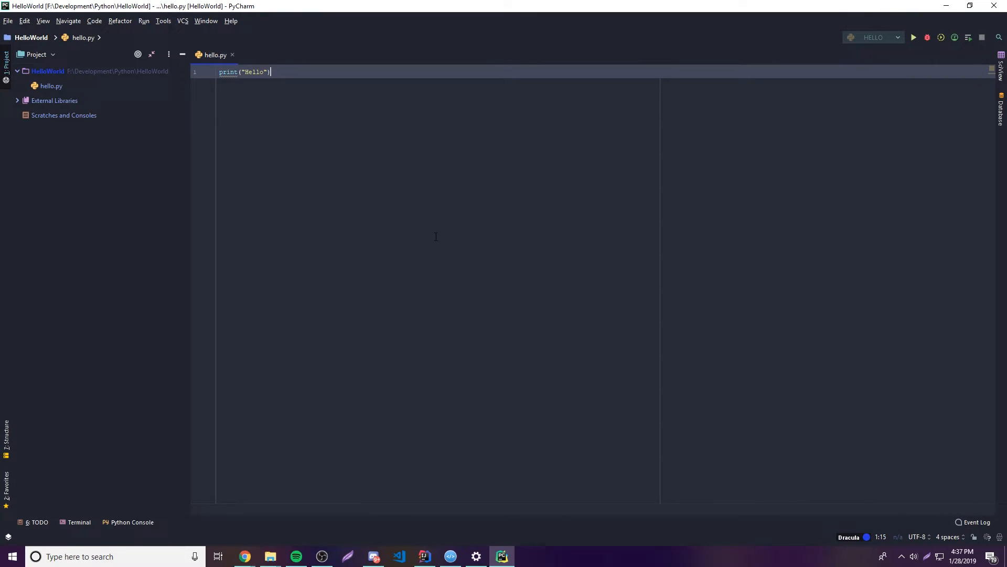
text(print("Hello"))
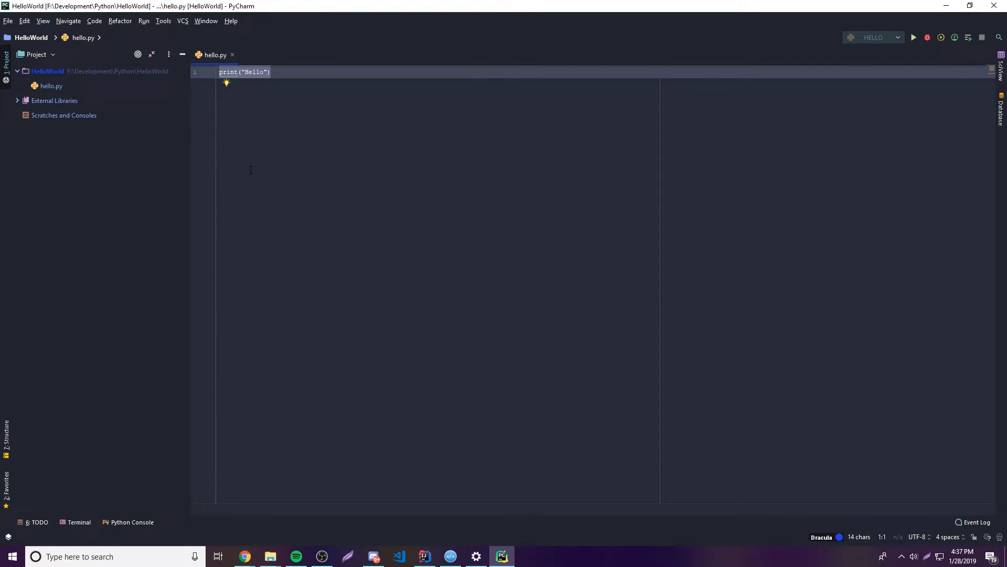
mouse_move(190, 37)
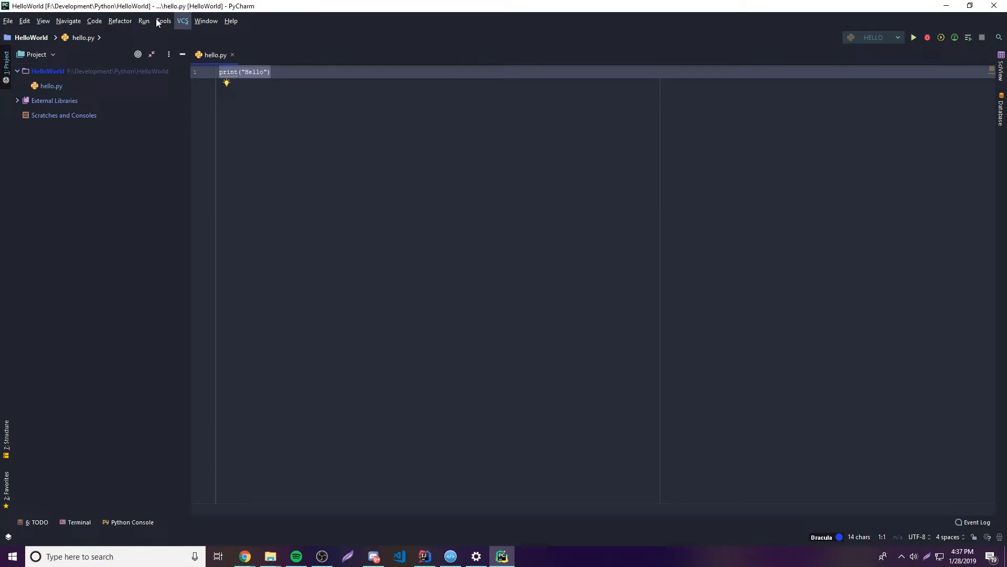
click(163, 21)
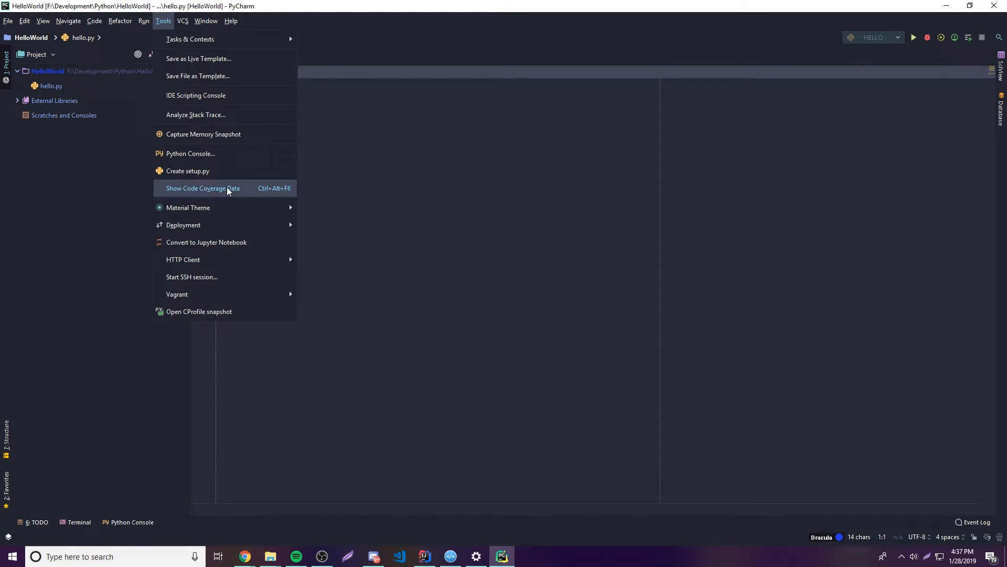
mouse_move(187, 207)
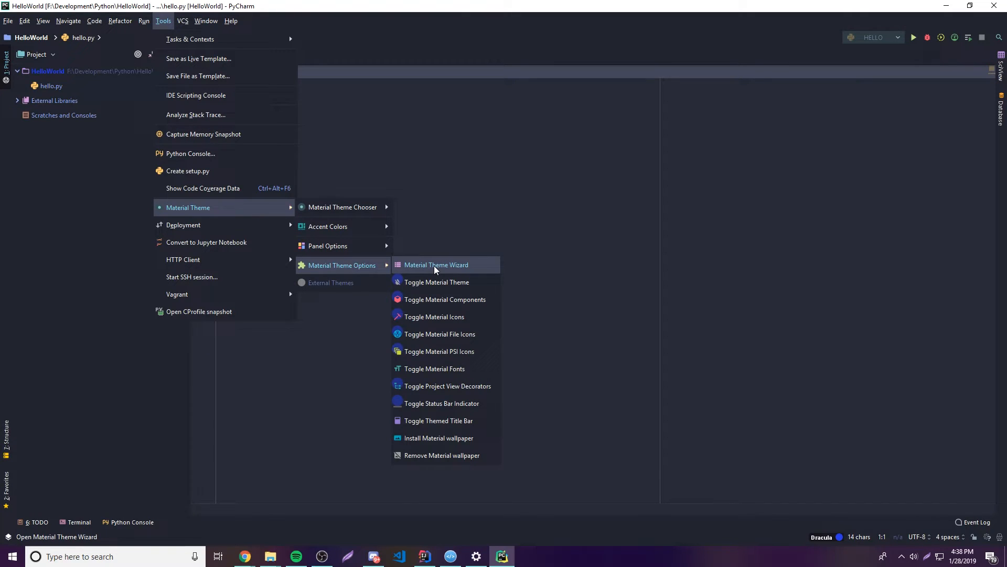
mouse_move(434, 368)
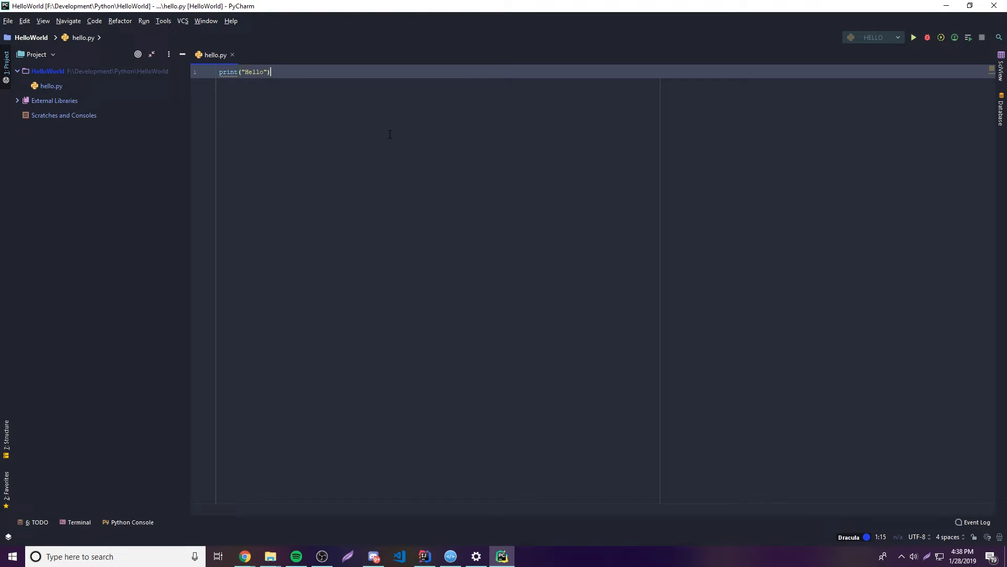
Reach the Editor > Font settings page via File > Settings, showing Monospaced size 12
click(8, 21)
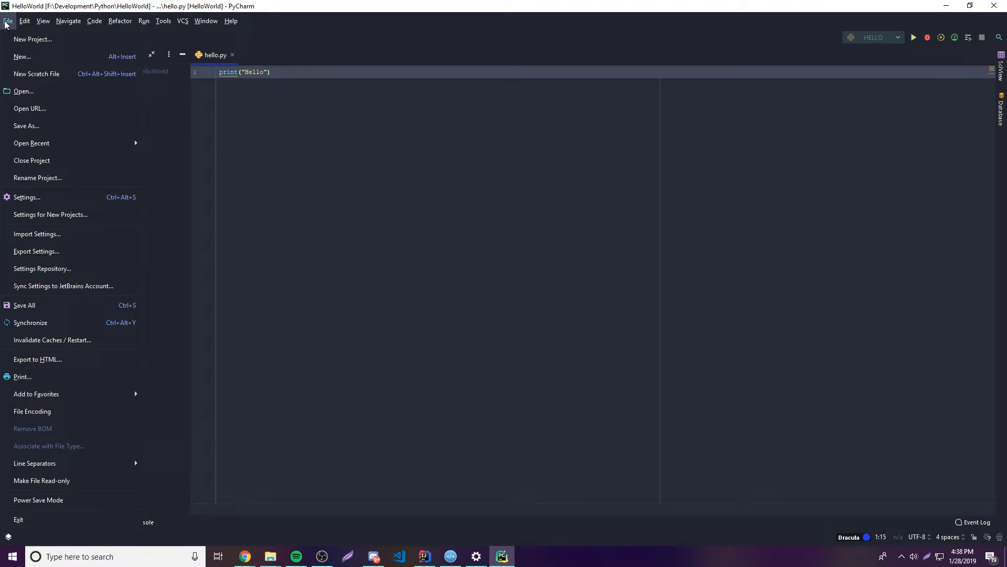
click(88, 220)
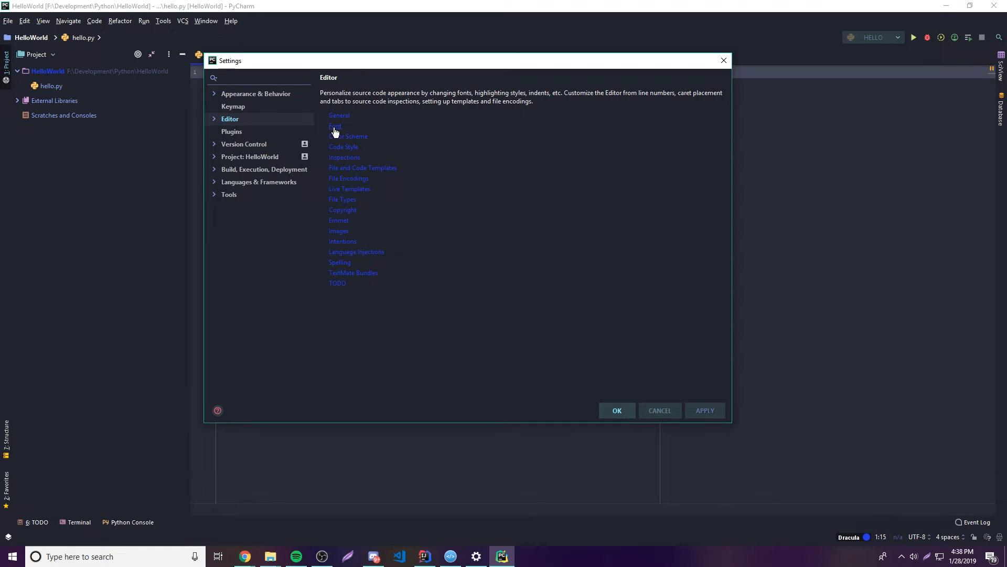
click(335, 125)
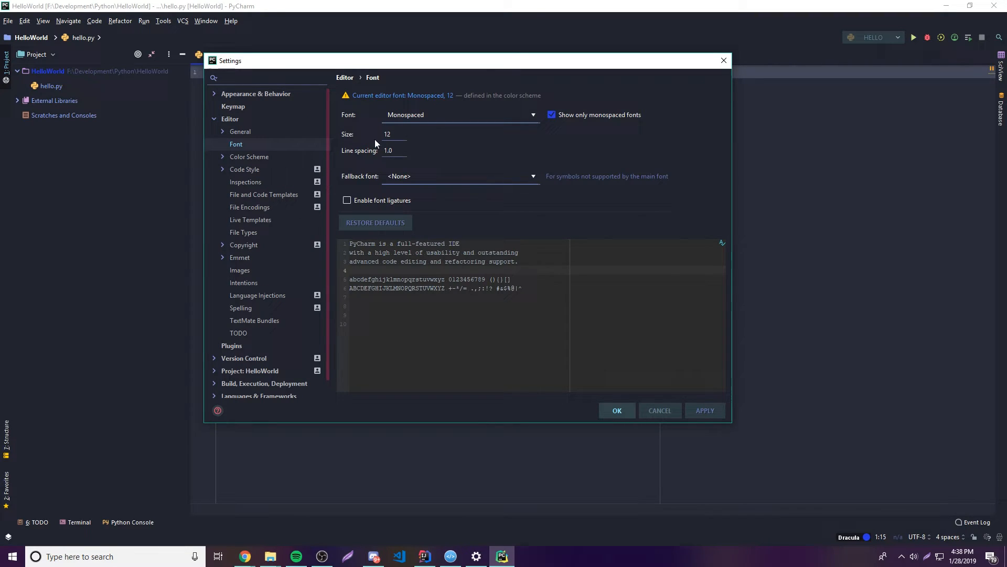
mouse_move(640, 321)
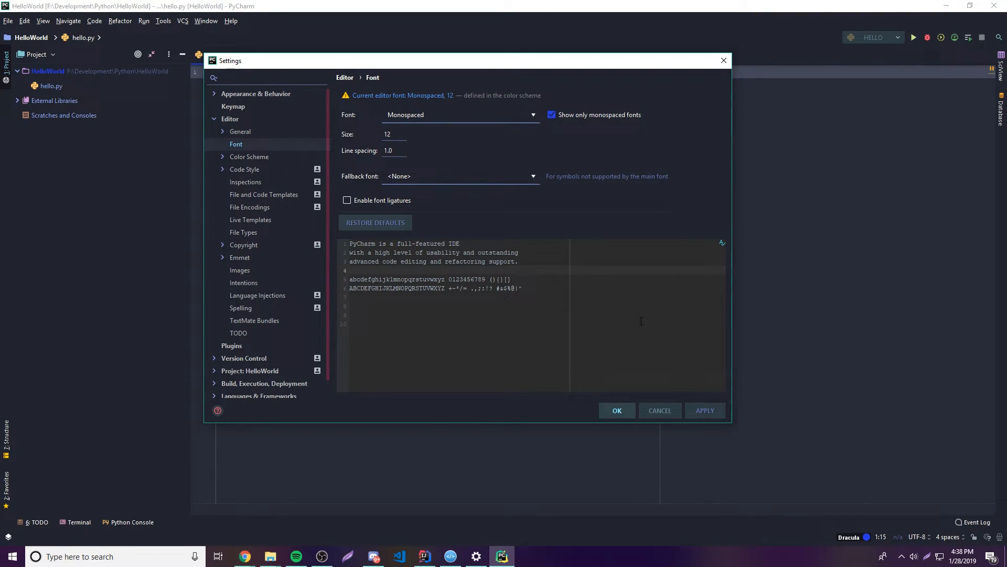
mouse_move(636, 340)
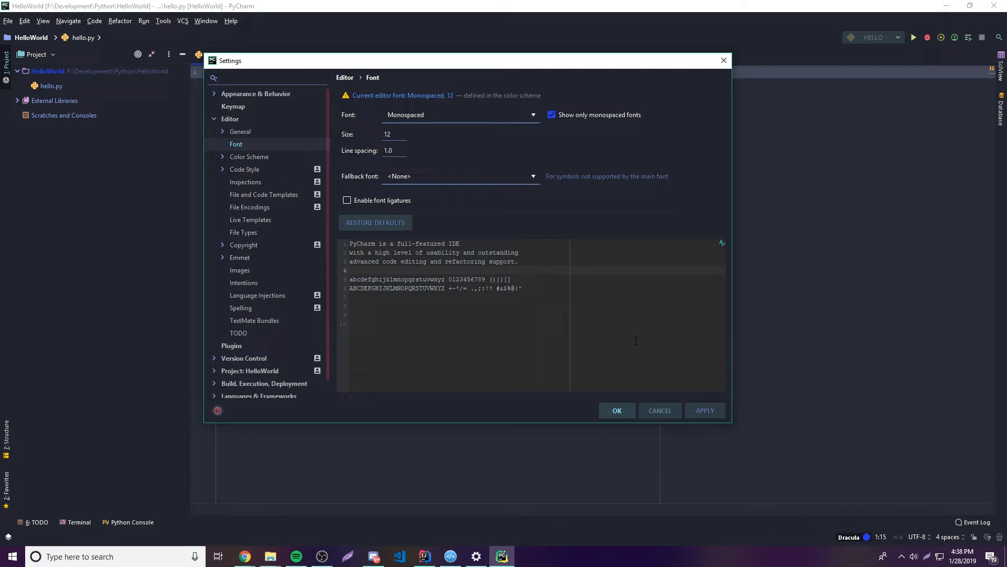
mouse_move(426, 96)
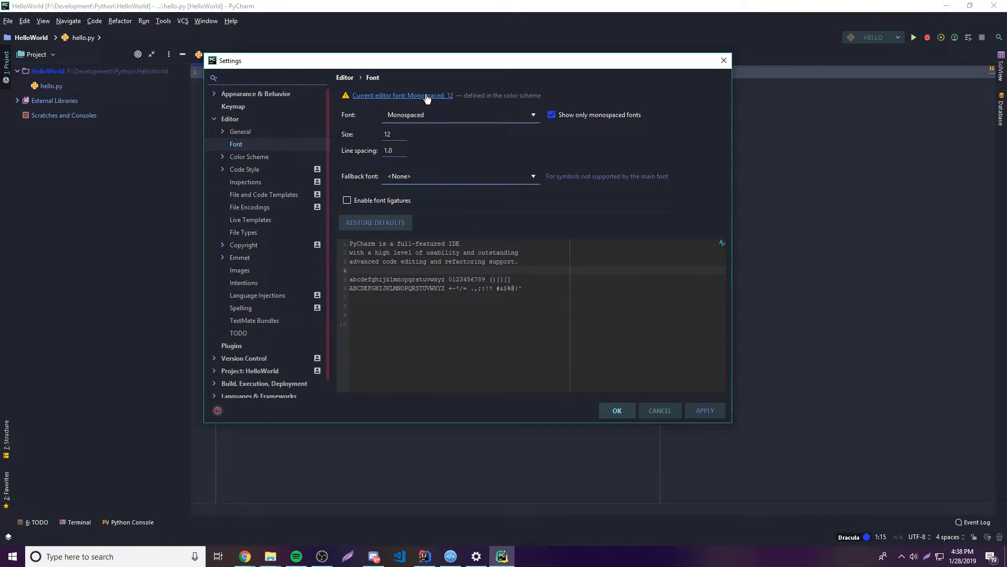
Set the Color Scheme Font size to 18 (via 16) and confirm with OK
click(403, 96)
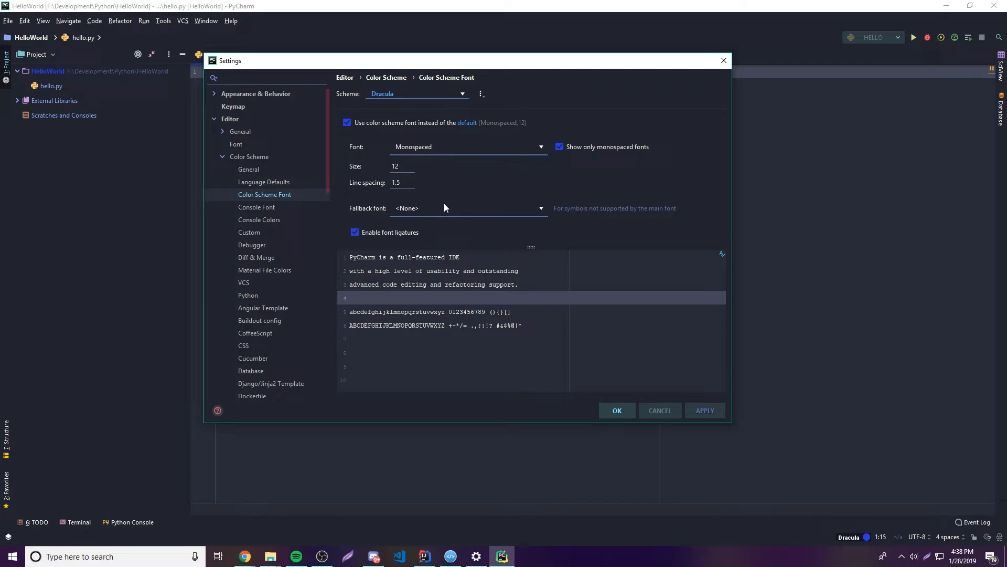
mouse_move(518, 201)
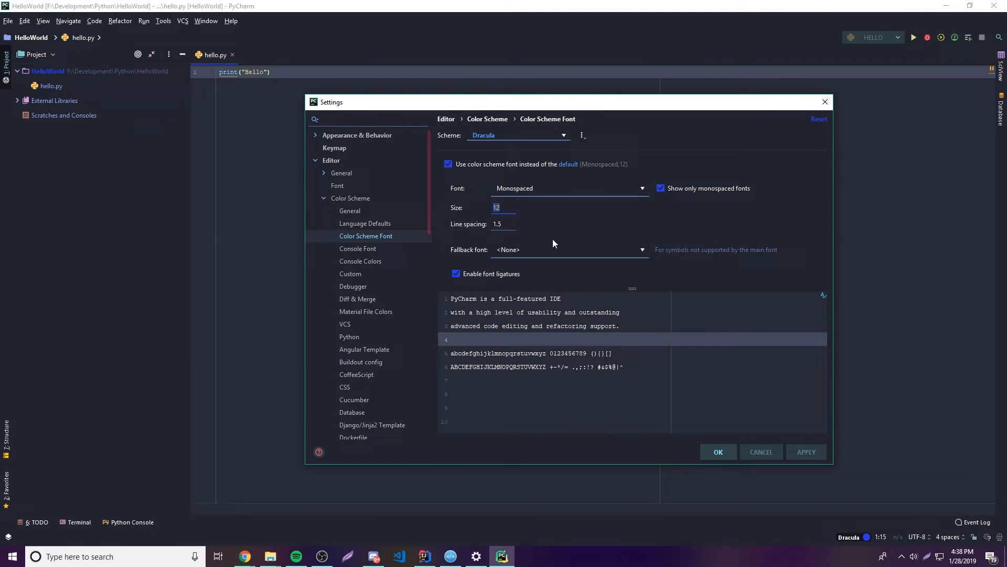
text(16)
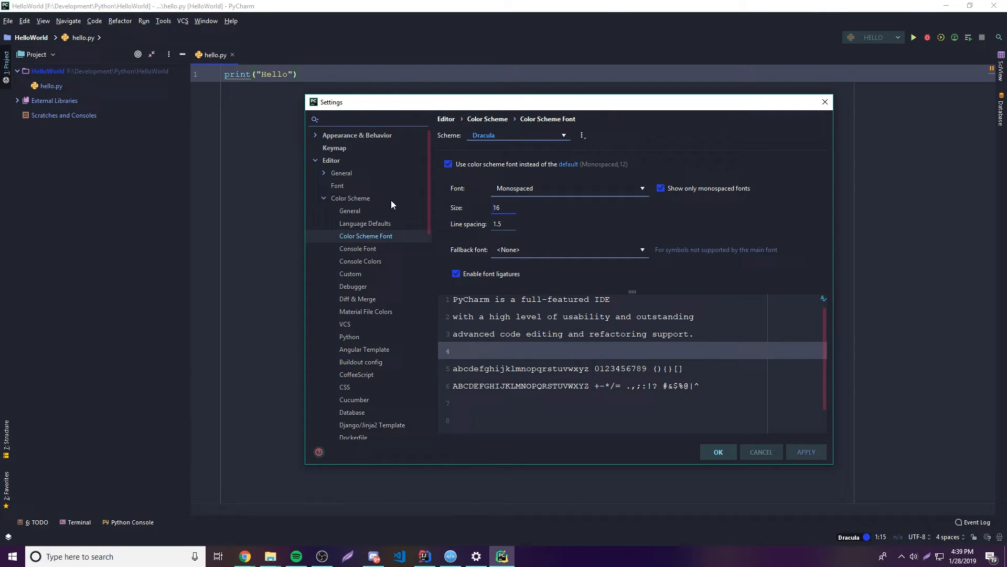
text(18)
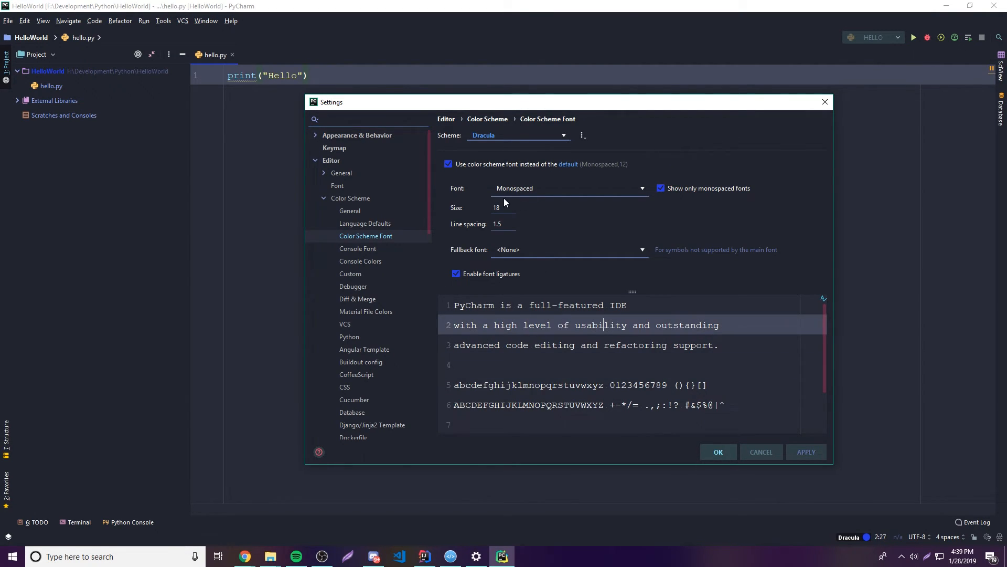
mouse_move(707, 444)
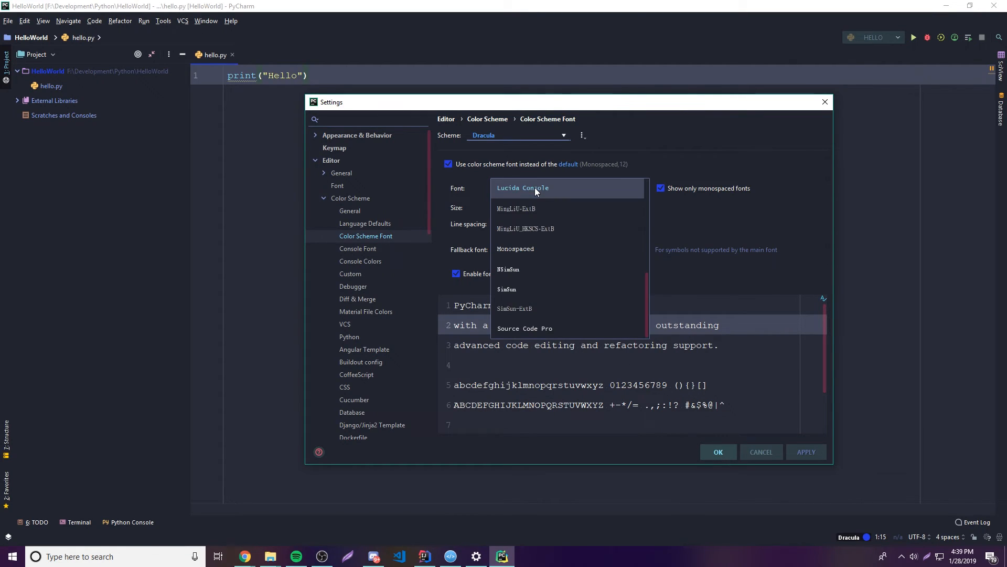
click(515, 249)
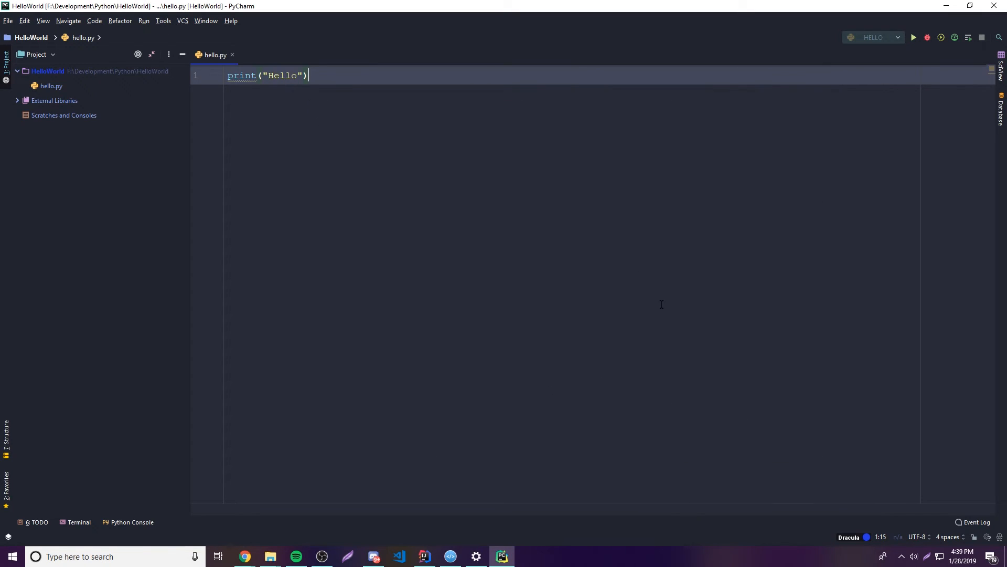
mouse_move(337, 93)
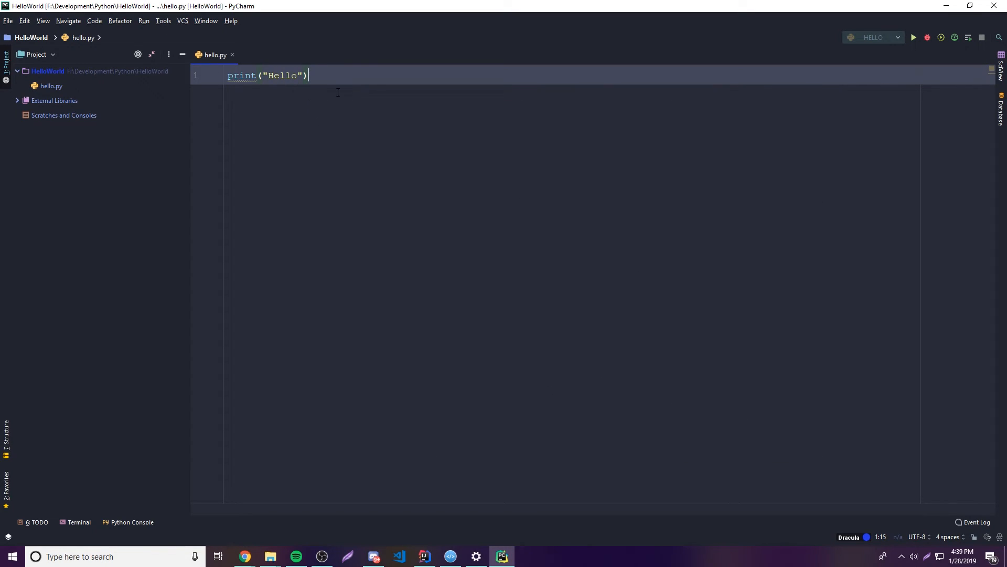
mouse_move(311, 120)
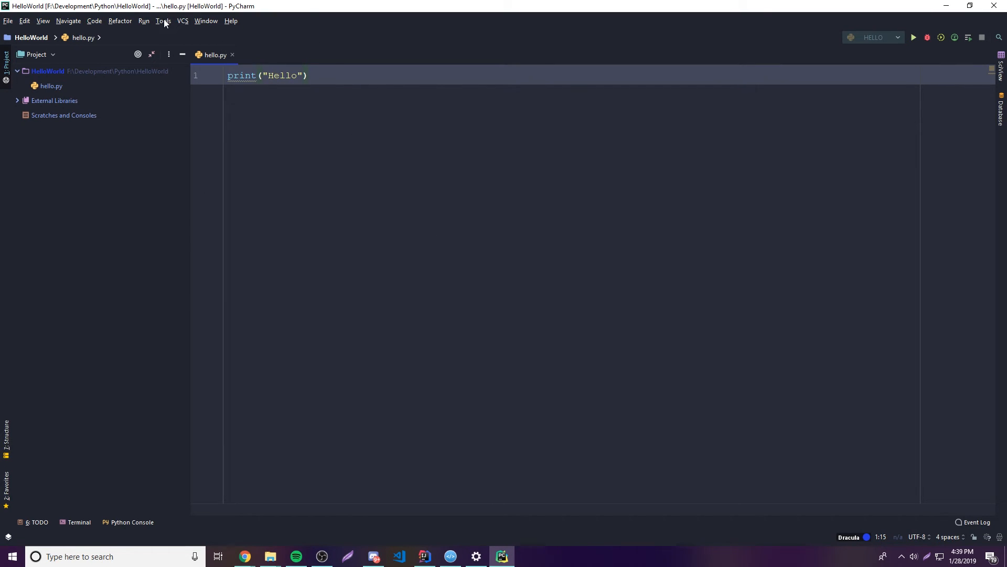
Apply the Monokai theme from the Material Theme Chooser, then head back toward Dracula
click(164, 21)
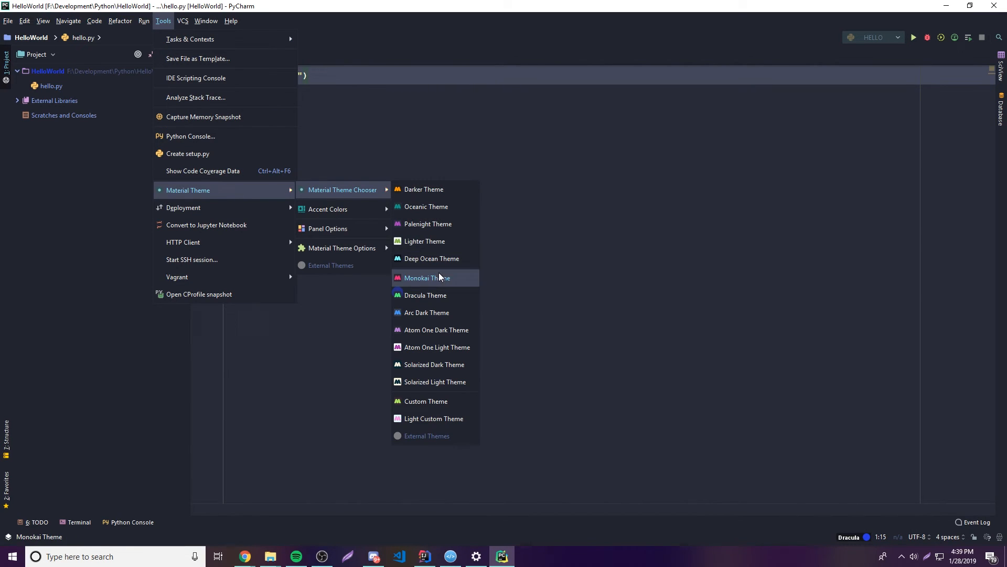
click(427, 277)
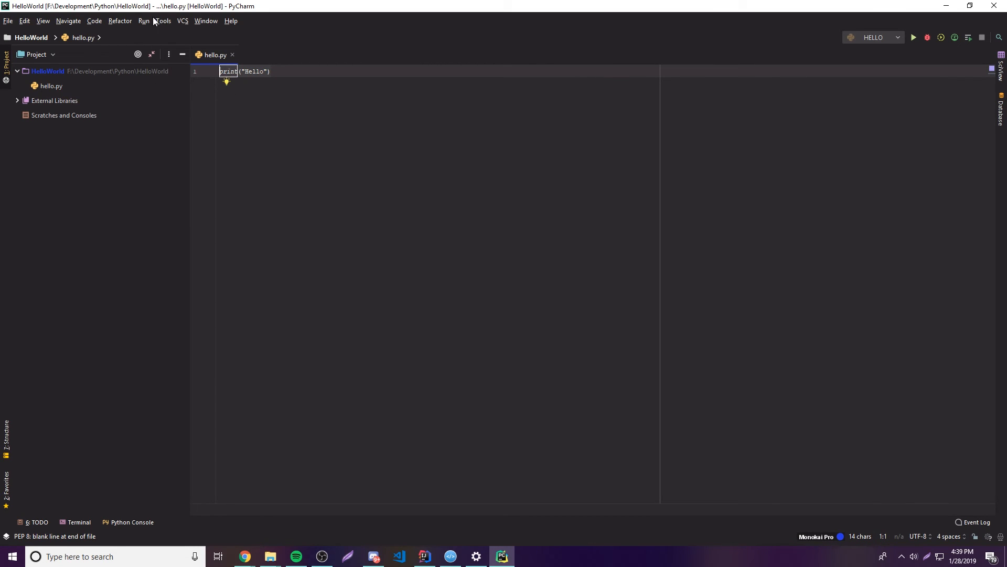
click(163, 21)
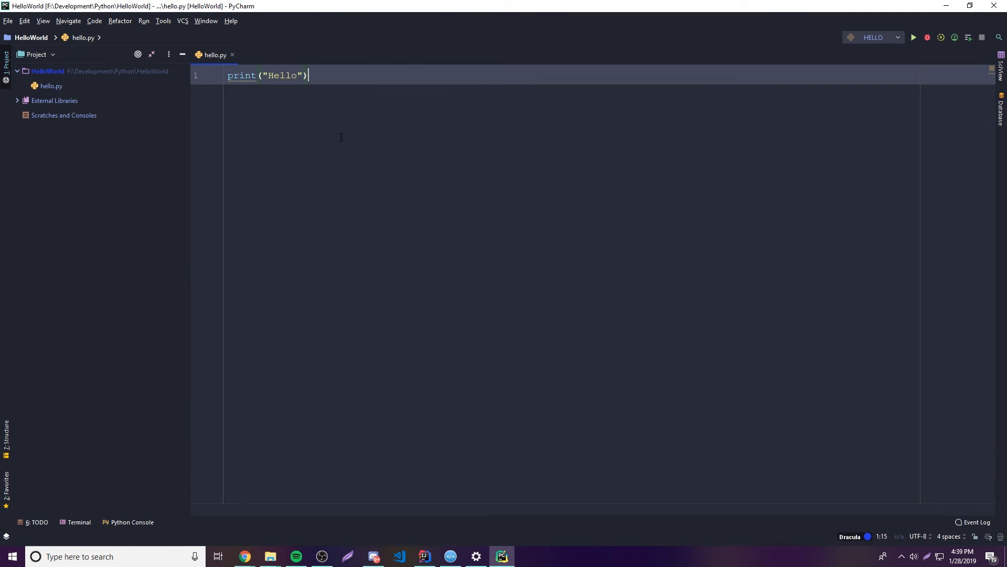
mouse_move(430, 177)
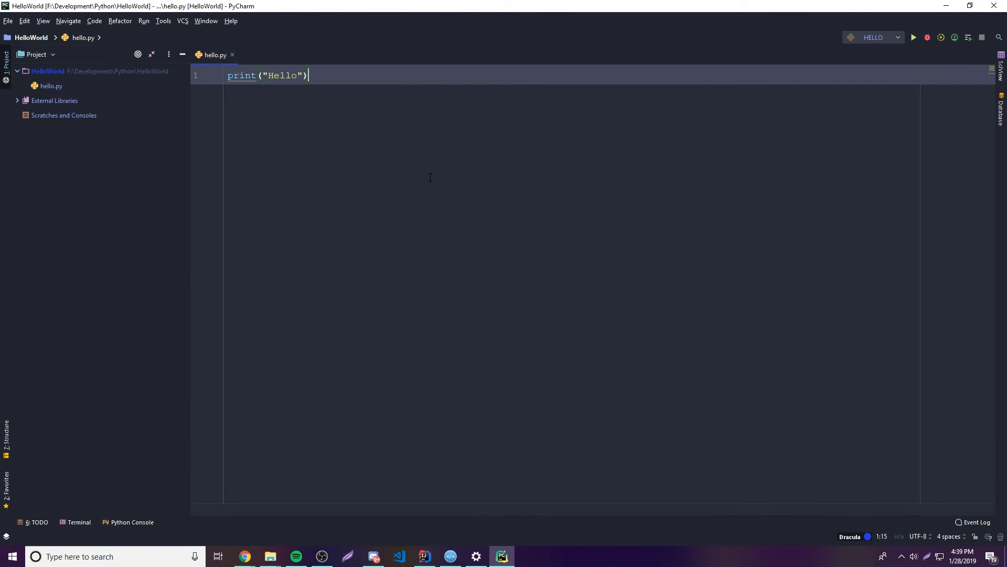